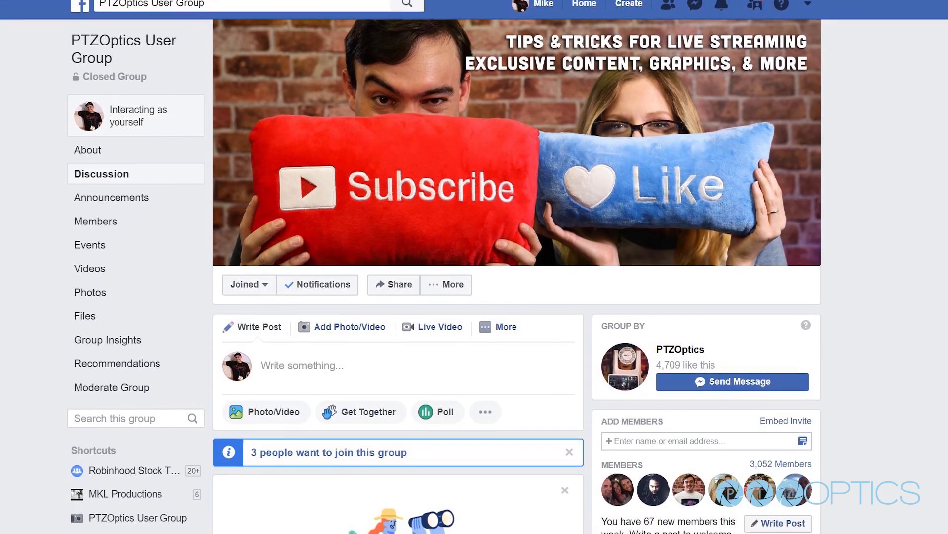
{"action": "scroll", "scroll_direction": "down", "scroll_amount": 3}
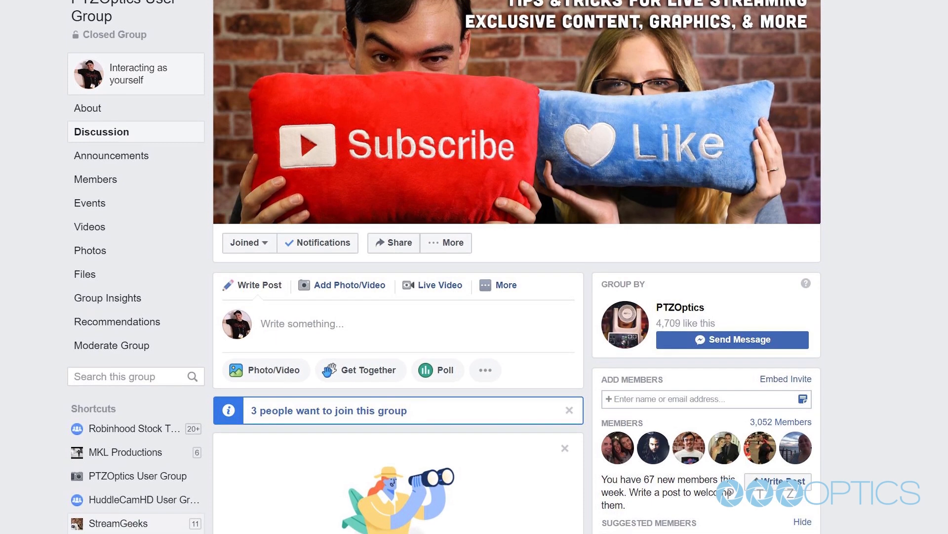
{"action": "scroll", "scroll_direction": "down", "scroll_amount": 3}
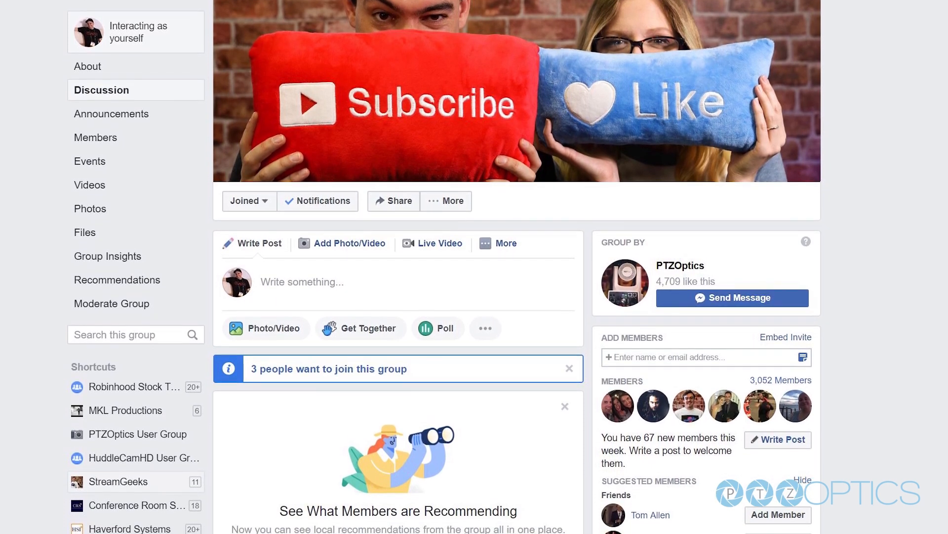
{"action": "scroll", "scroll_direction": "down", "scroll_amount": 3}
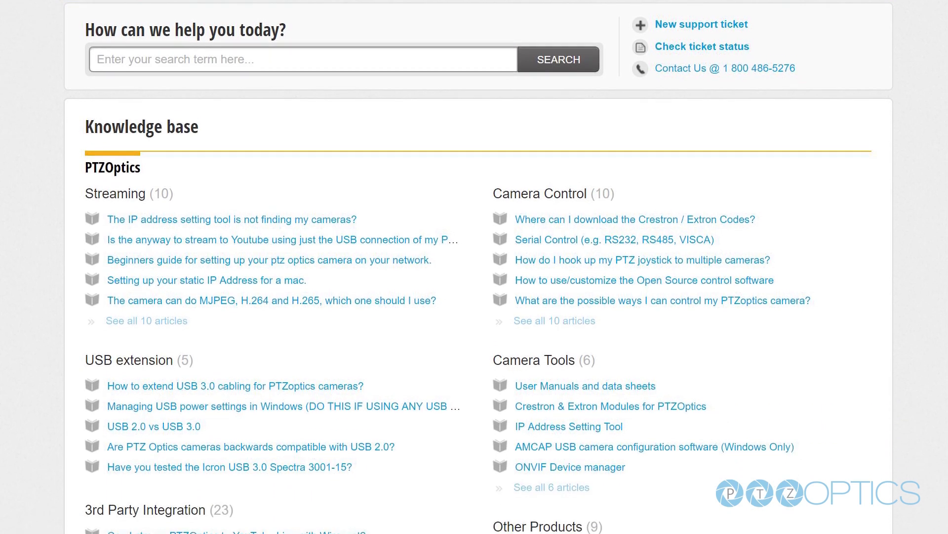
{"action": "scroll", "scroll_direction": "down", "scroll_amount": 3}
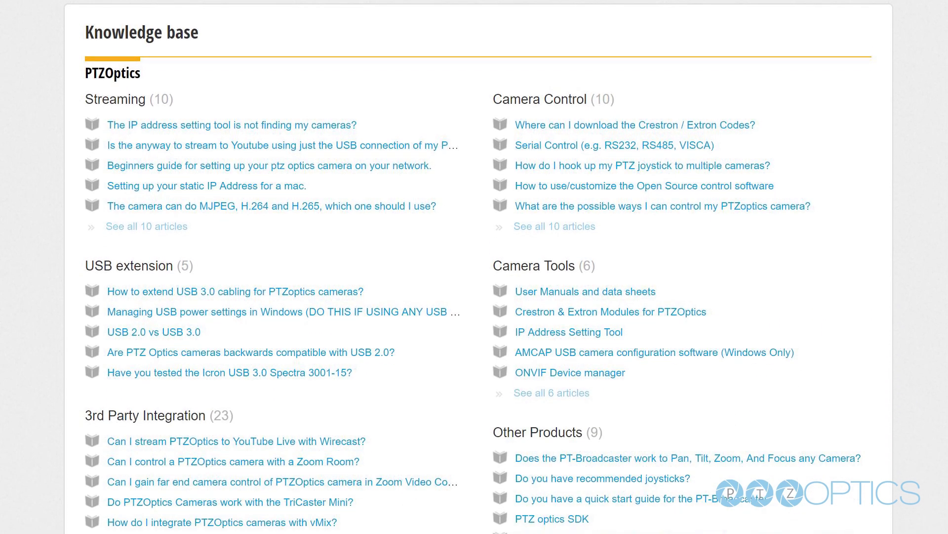
{"action": "scroll", "scroll_direction": "up", "scroll_amount": 3}
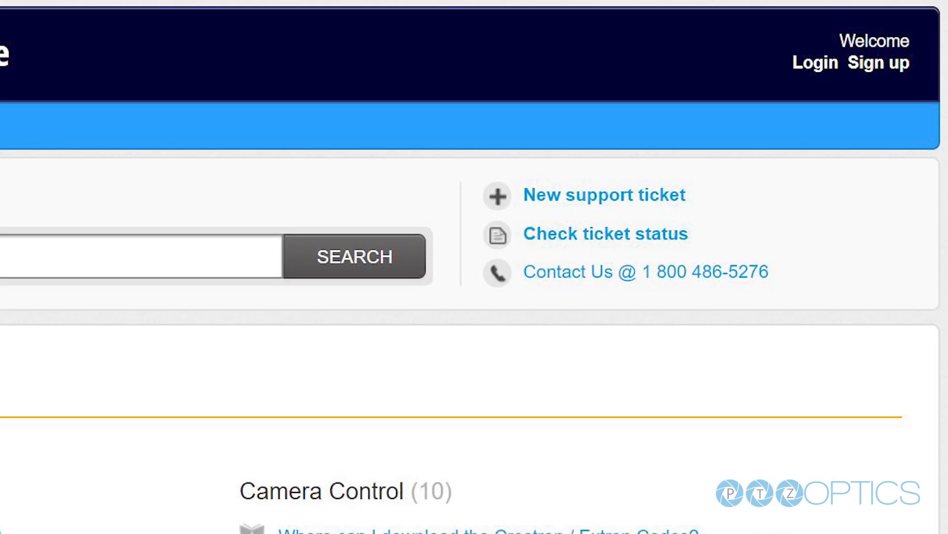